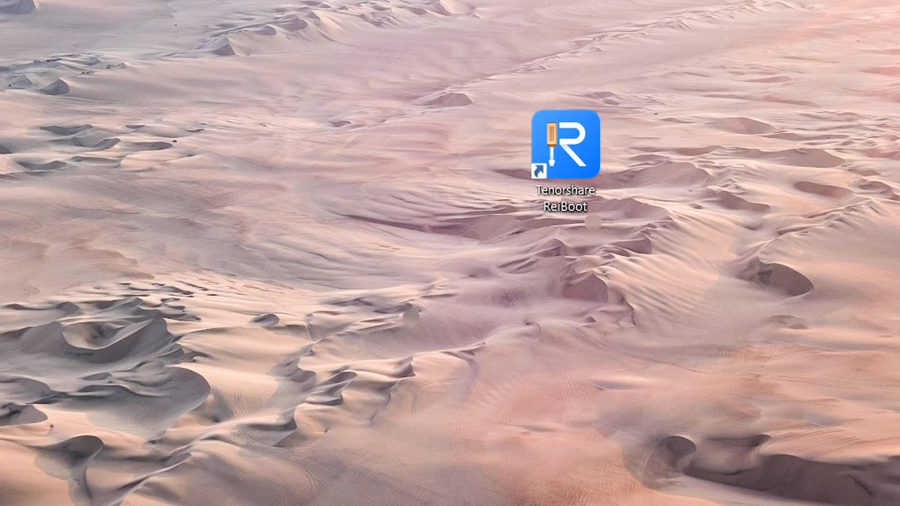
- Launch Tenorshare ReiBoot from its desktop shortcut
click(559, 147)
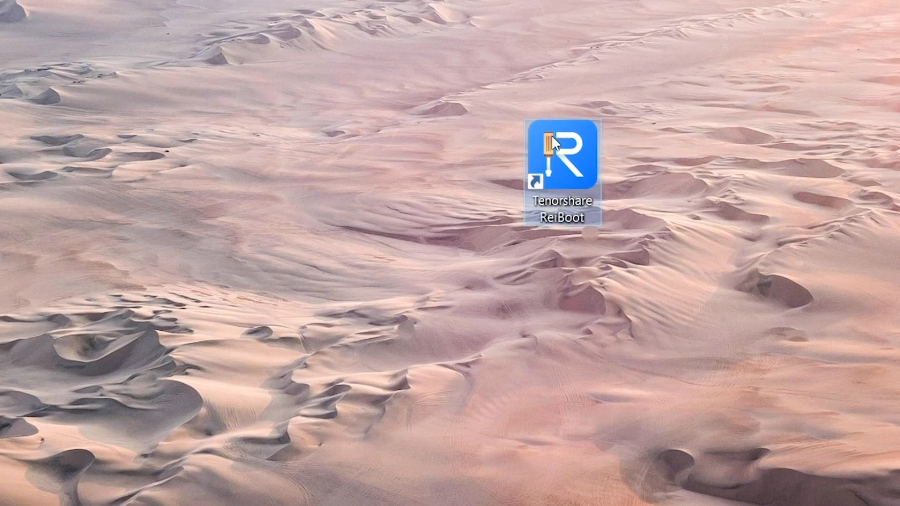
double_click(561, 155)
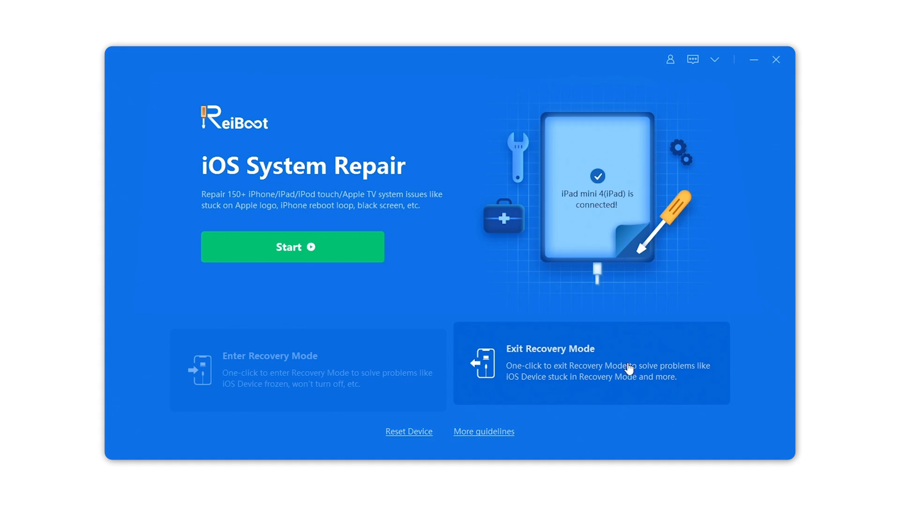
- Exit recovery mode on the iPad mini 4 and dismiss the success dialog
click(591, 371)
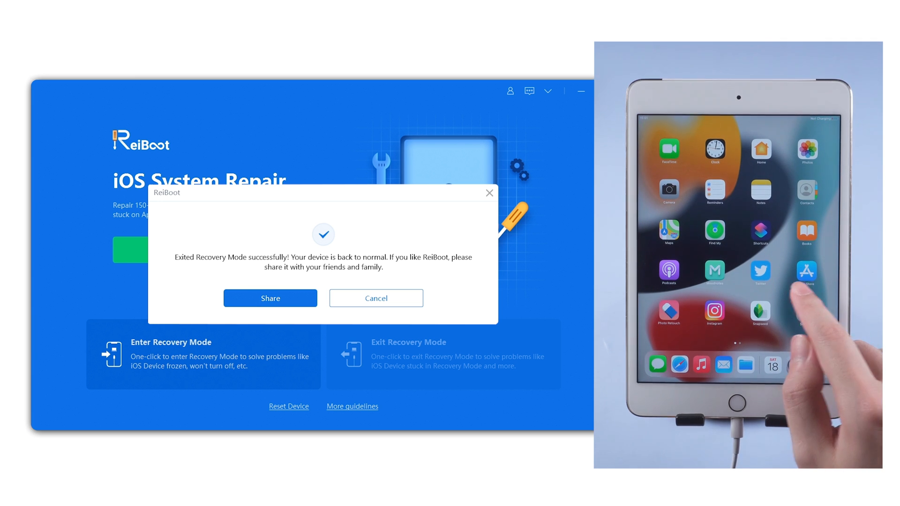
click(376, 298)
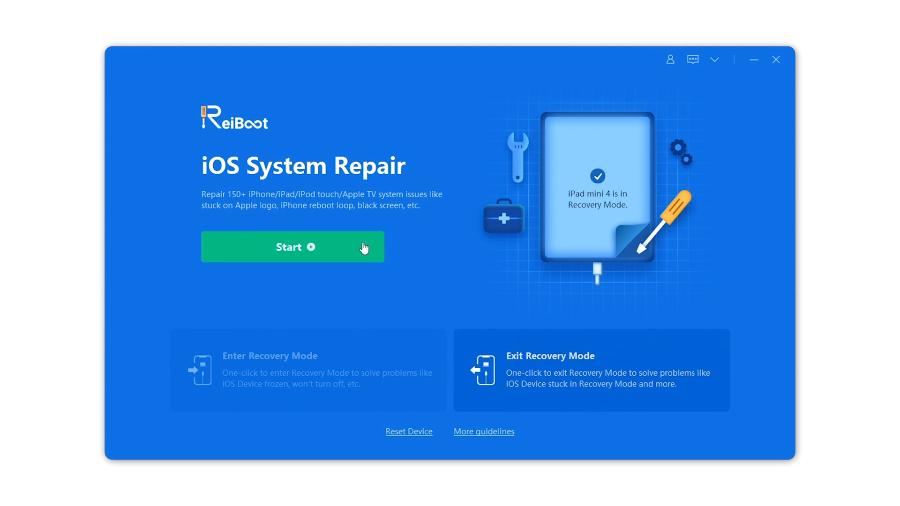
- Start the iOS system repair and choose Standard Repair to keep device data
click(292, 247)
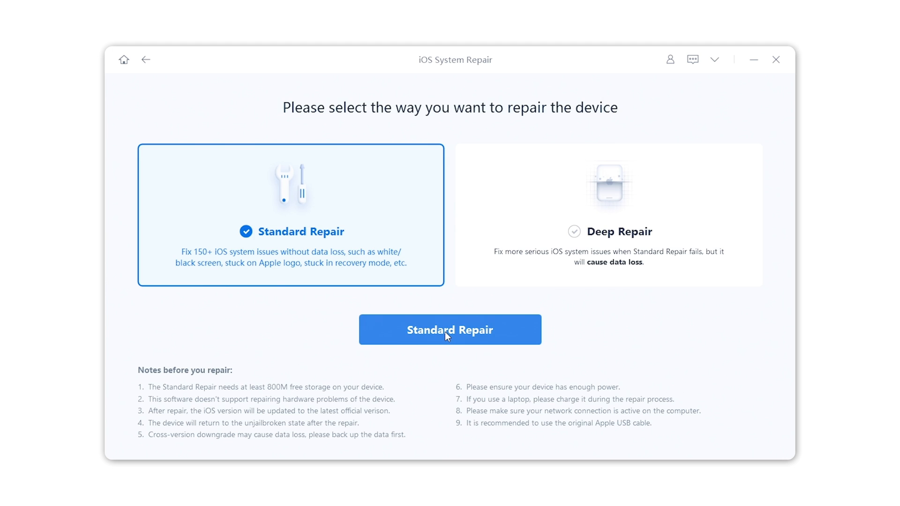
click(450, 329)
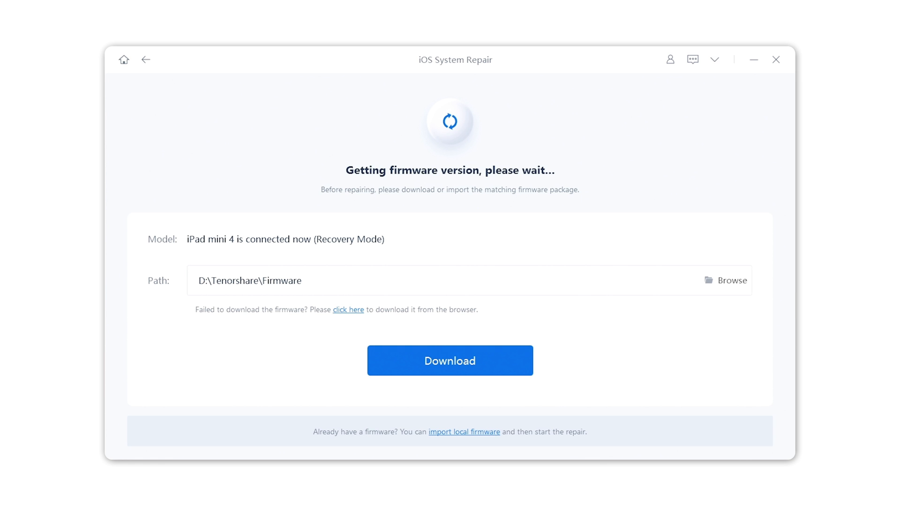
- Download firmware package 15.0 and run Standard Repair on the iPad mini 4
click(451, 360)
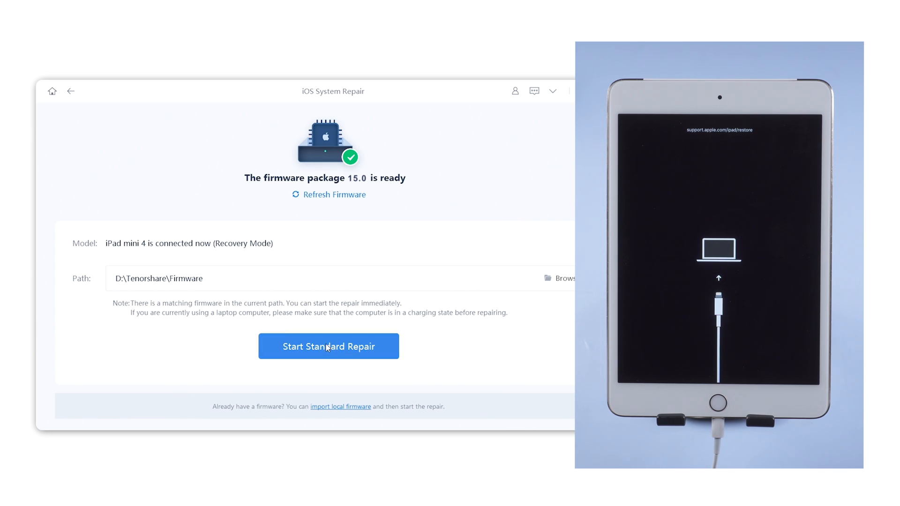
click(329, 347)
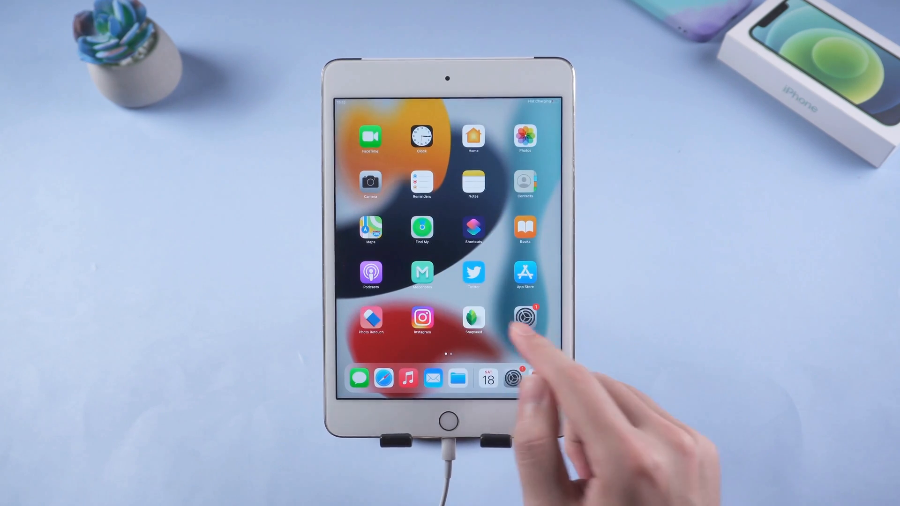
scroll(right, 3)
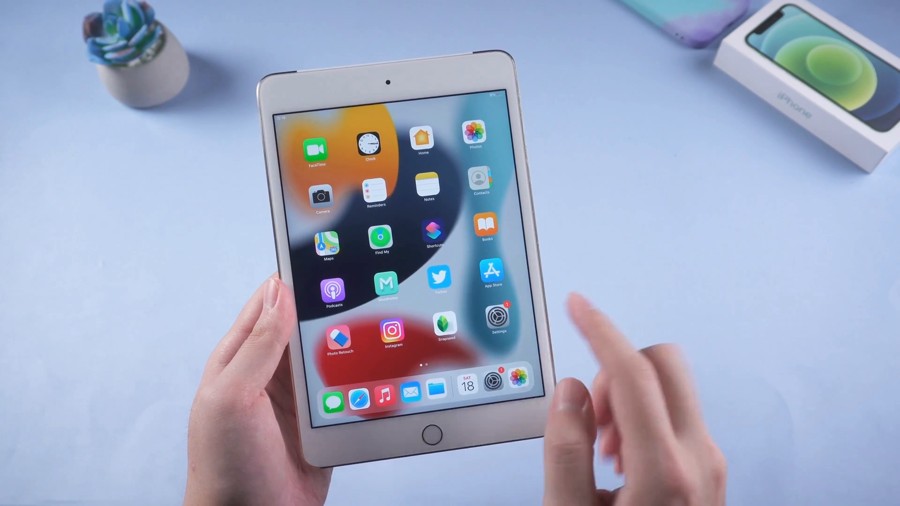
scroll(left, 3)
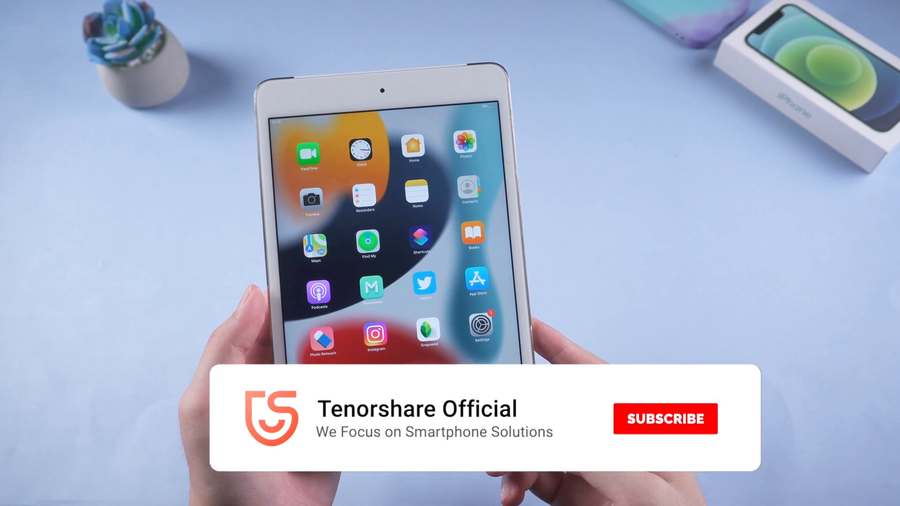
click(666, 418)
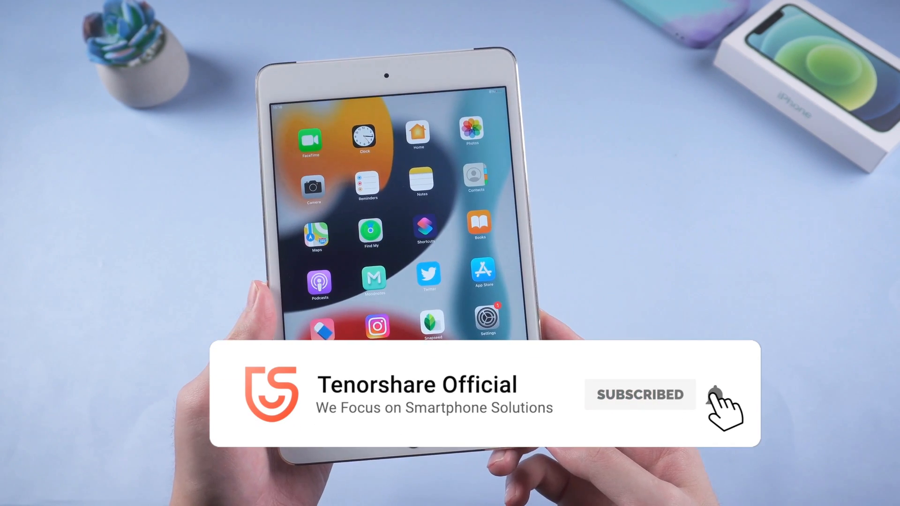
click(715, 396)
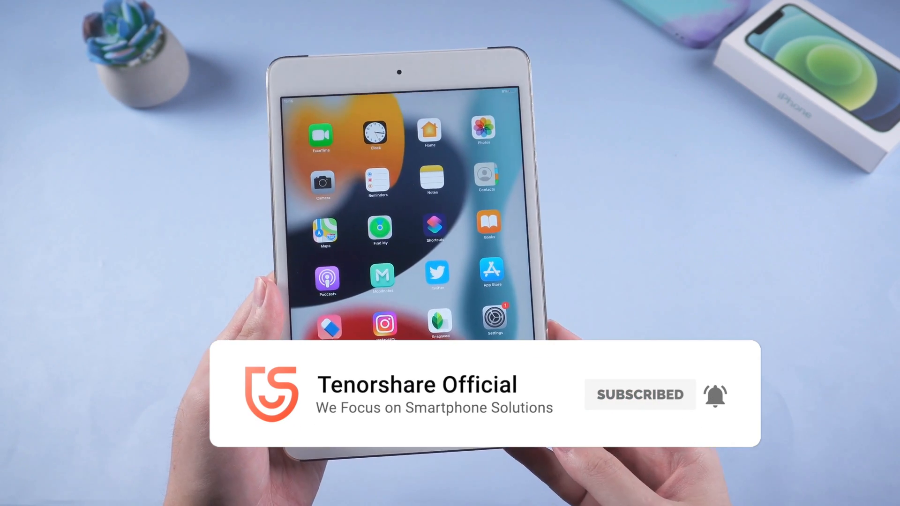